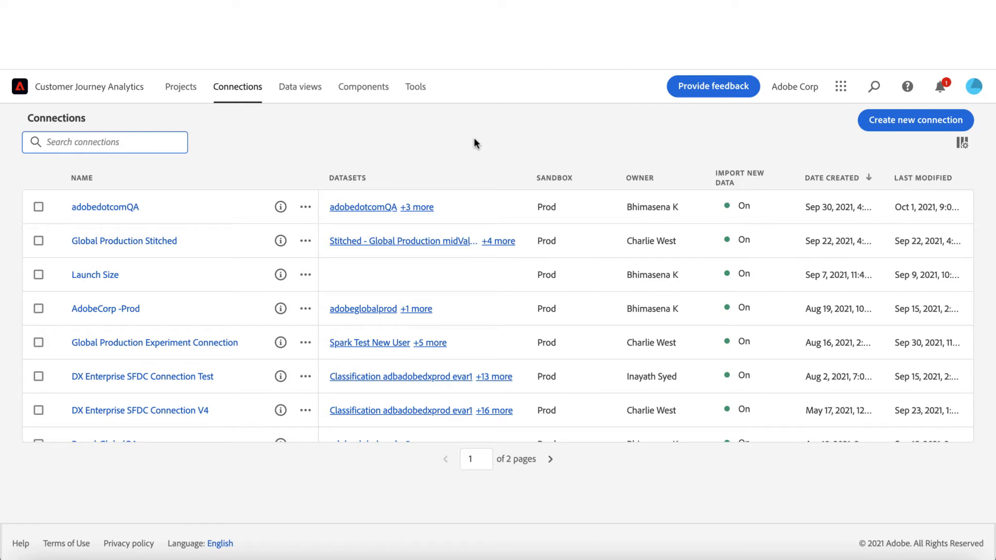
# - View and dismiss the datasets included in the adobedotcomQA connection
pyautogui.click(416, 207)
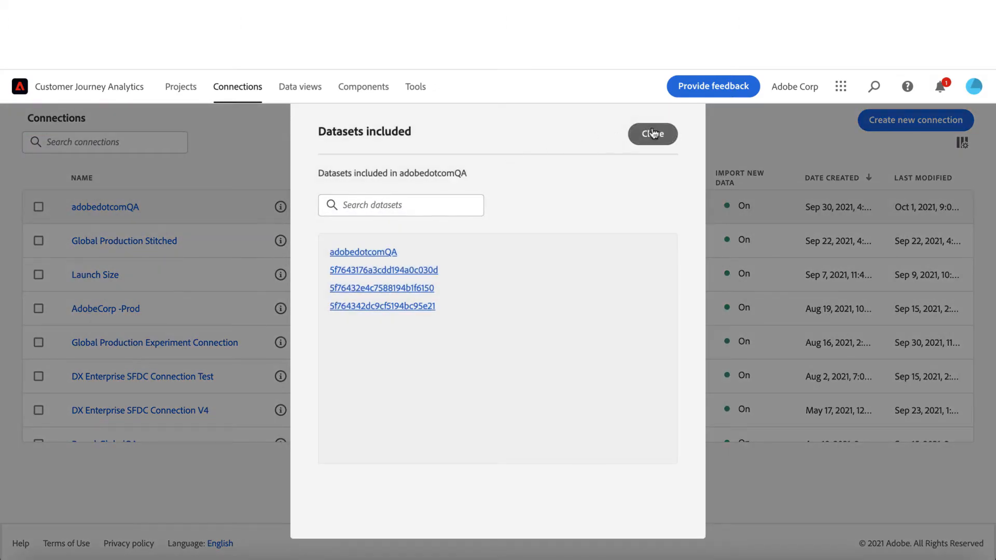
pyautogui.click(652, 134)
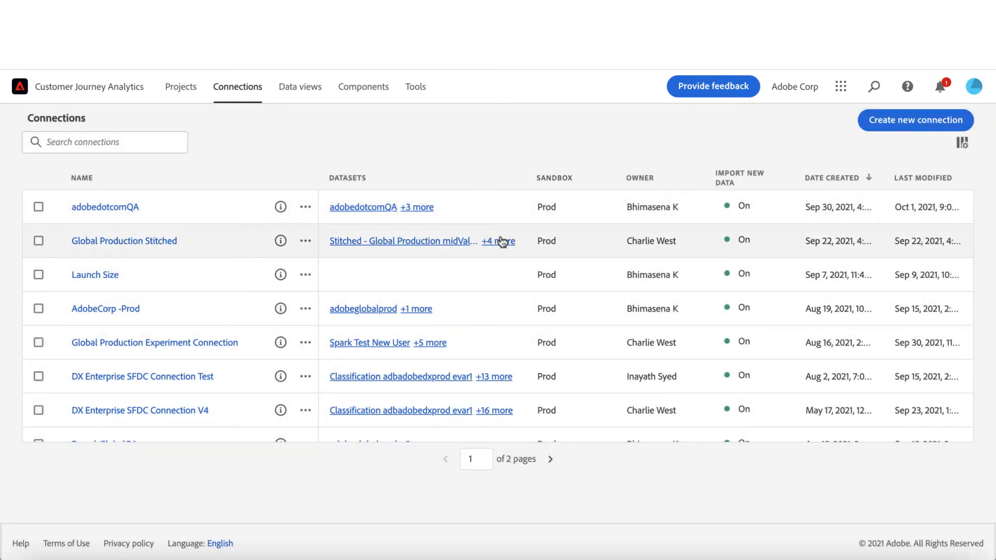
pyautogui.click(498, 241)
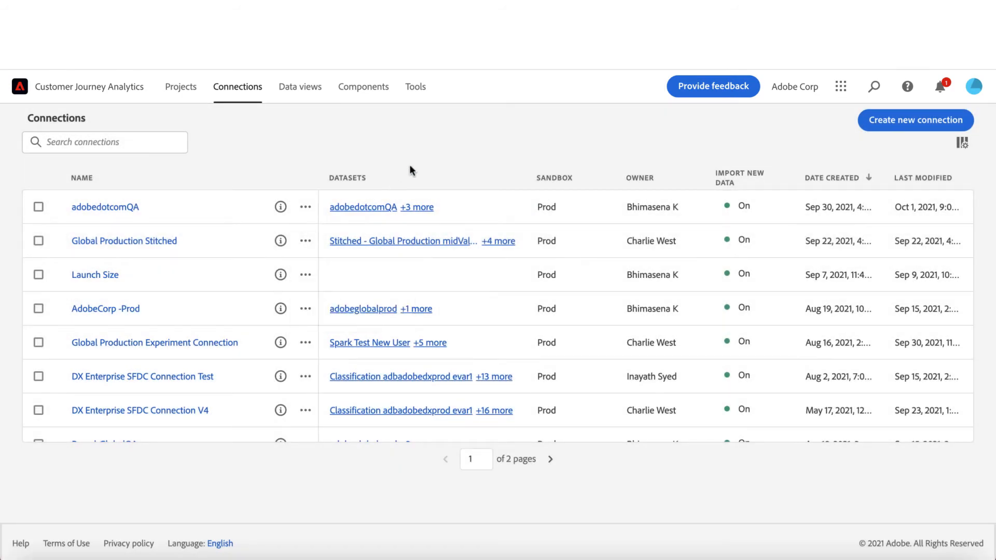
pyautogui.moveTo(633, 150)
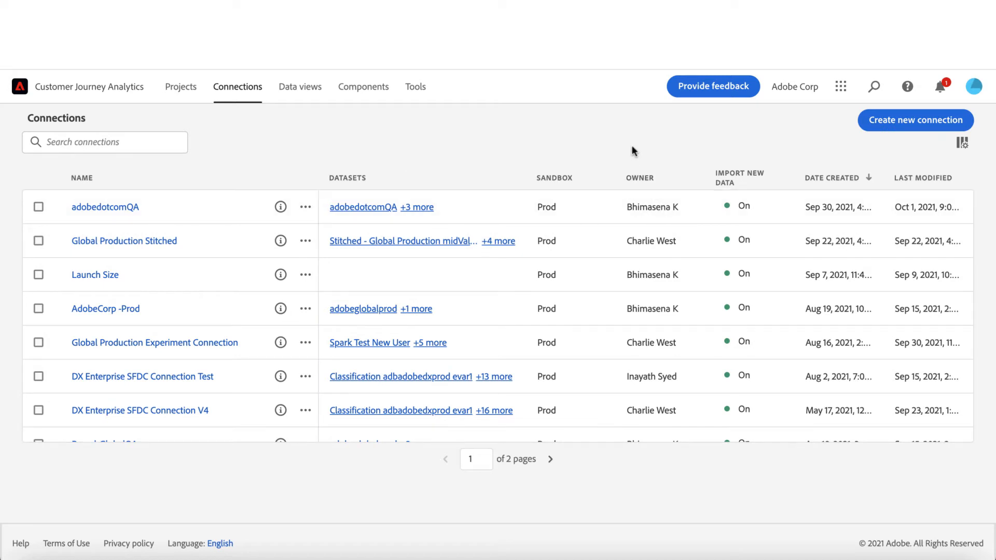
pyautogui.moveTo(734, 173)
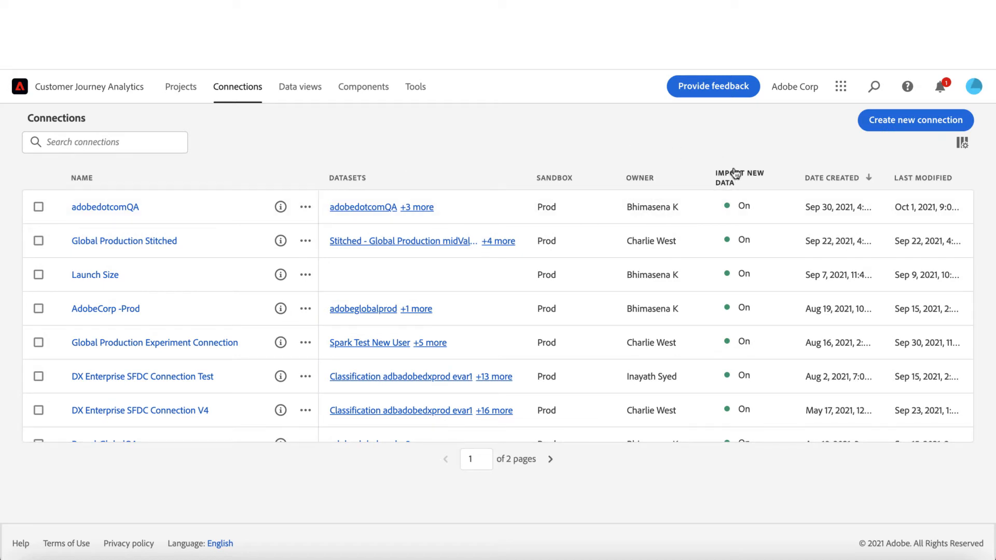
# - Sort connections by Import New Data status, reverse it, then sort by owner
pyautogui.click(739, 178)
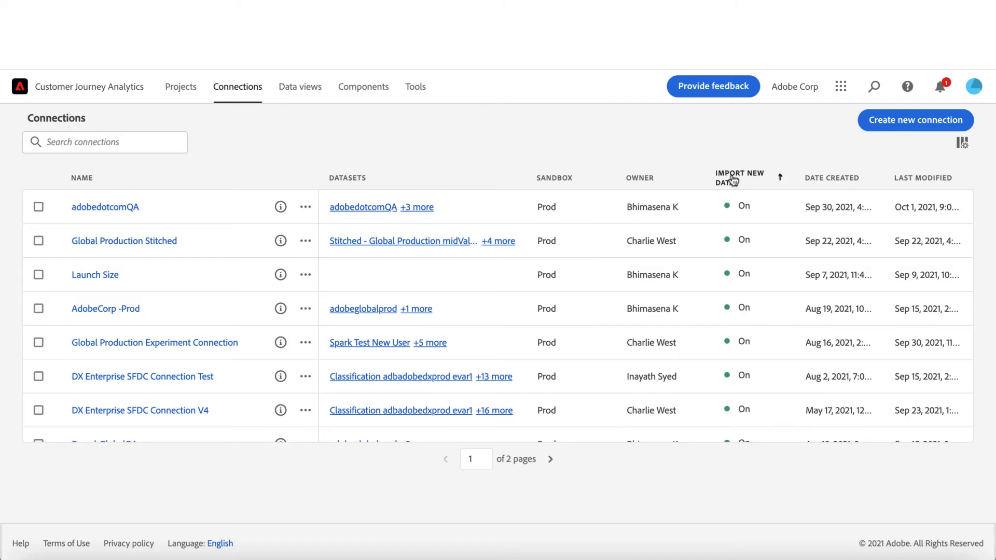
pyautogui.click(738, 176)
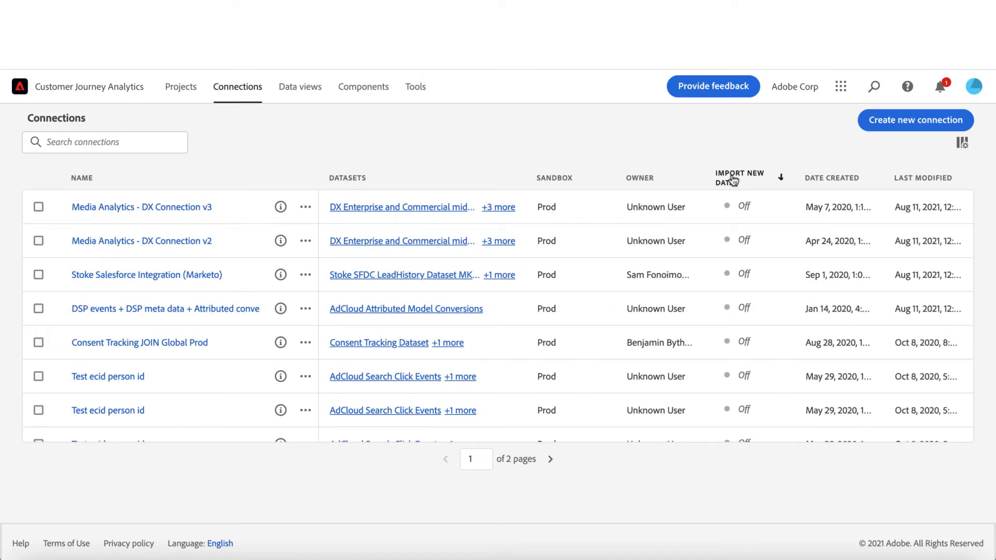
pyautogui.moveTo(627, 183)
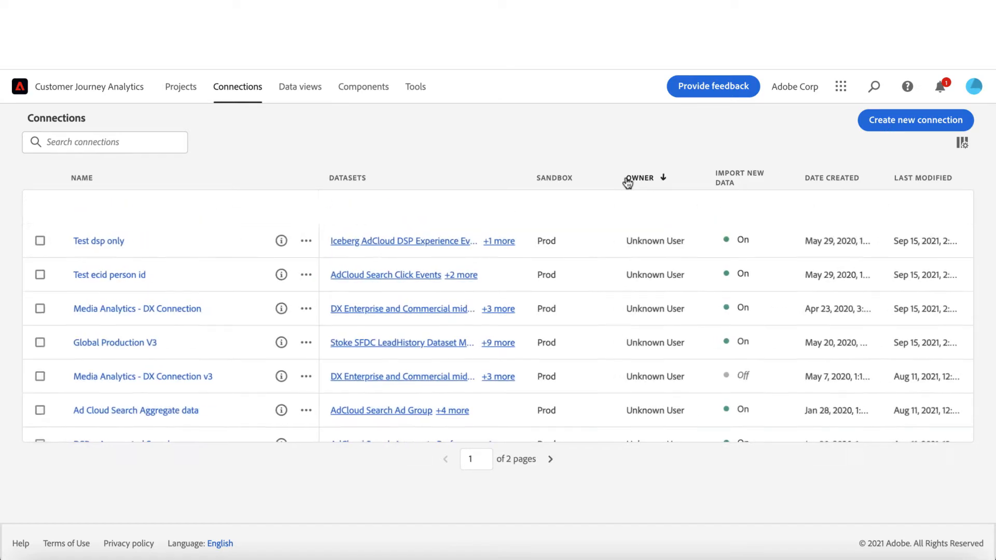
pyautogui.click(640, 178)
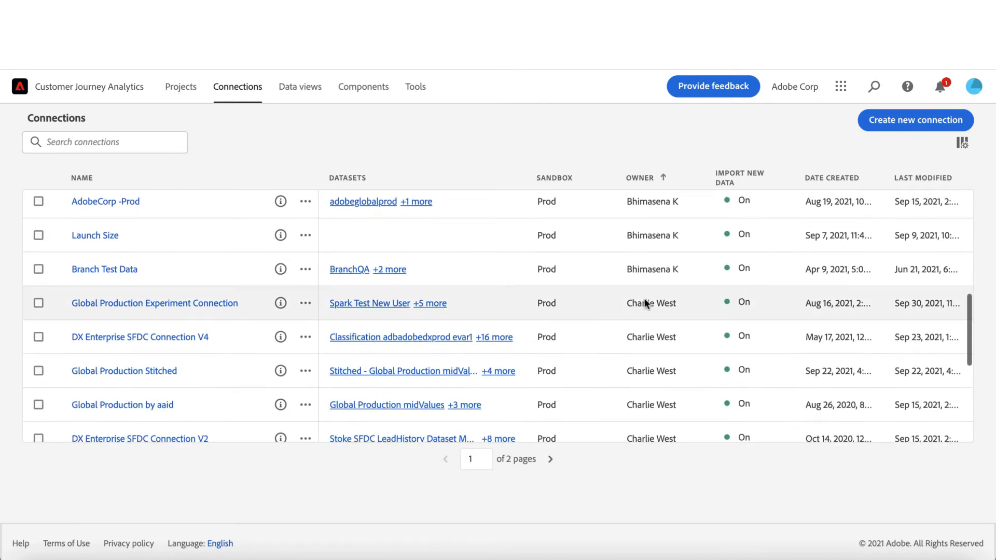
pyautogui.scroll(-3)
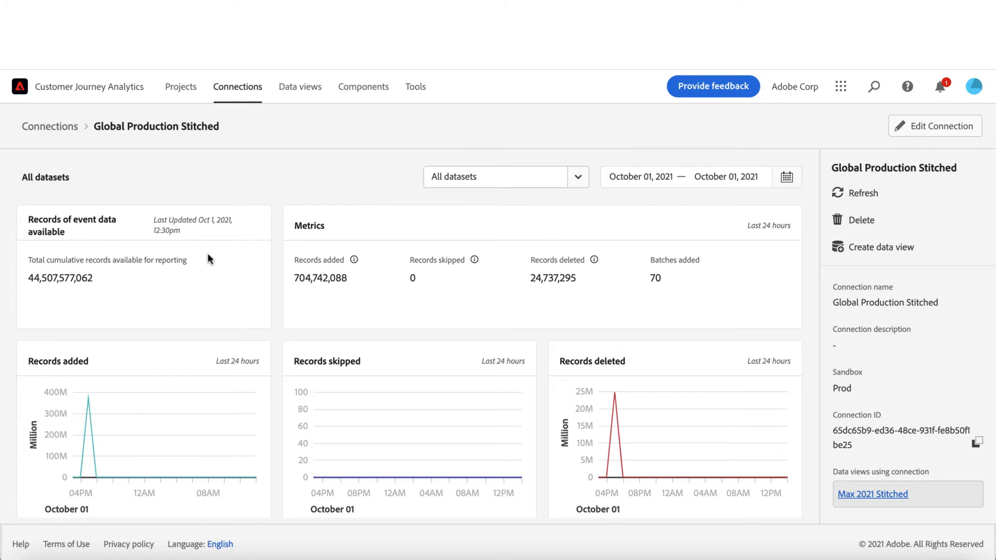
# - Filter the details to the Stitched - Global Production midValues dataset
pyautogui.doubleClick(106, 260)
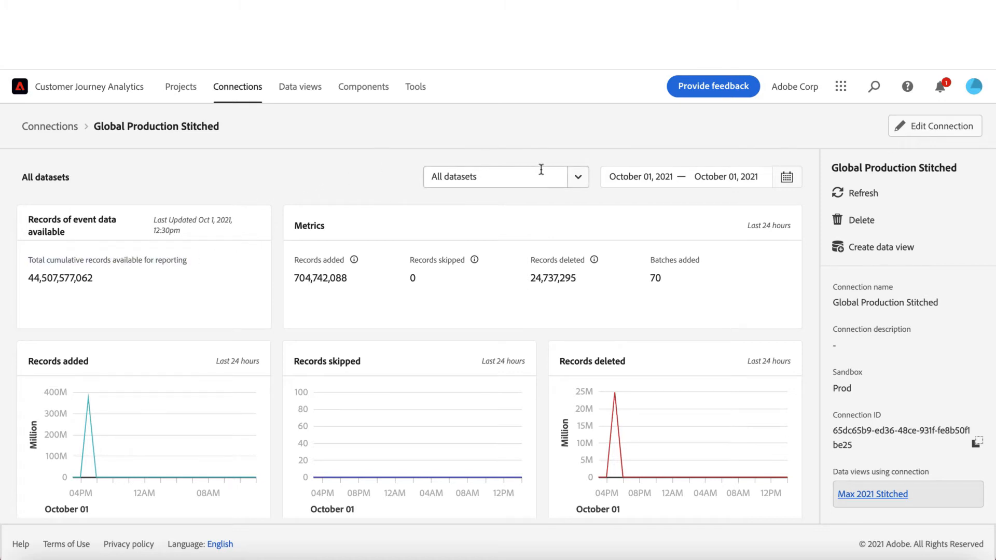
pyautogui.click(577, 176)
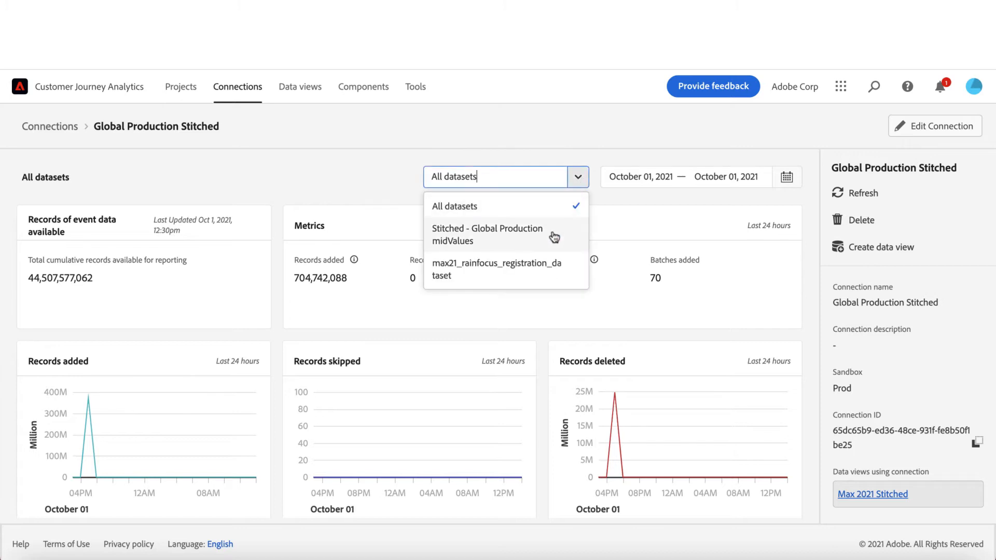
pyautogui.click(487, 234)
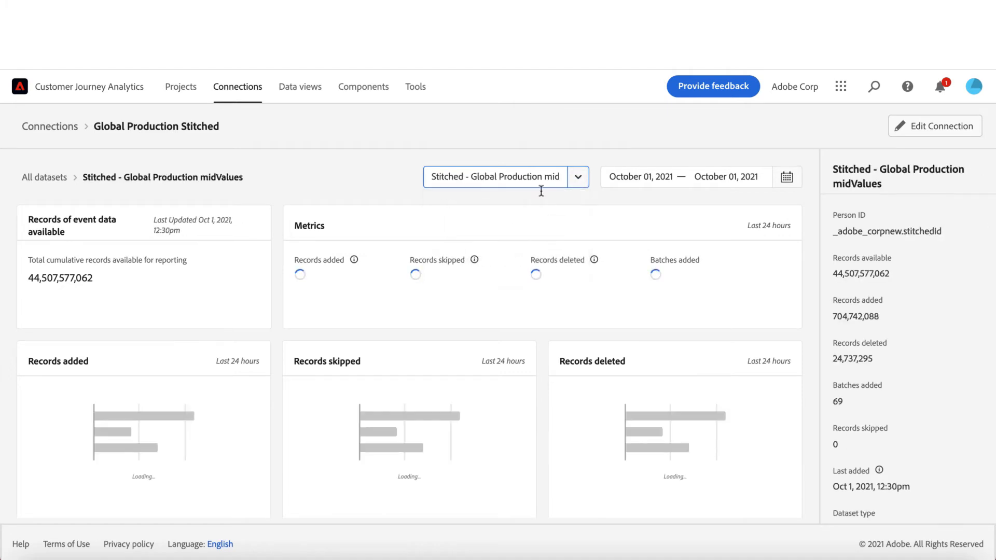
# - Apply the Last 7 days date range (Sep 24–Oct 1)
pyautogui.click(787, 177)
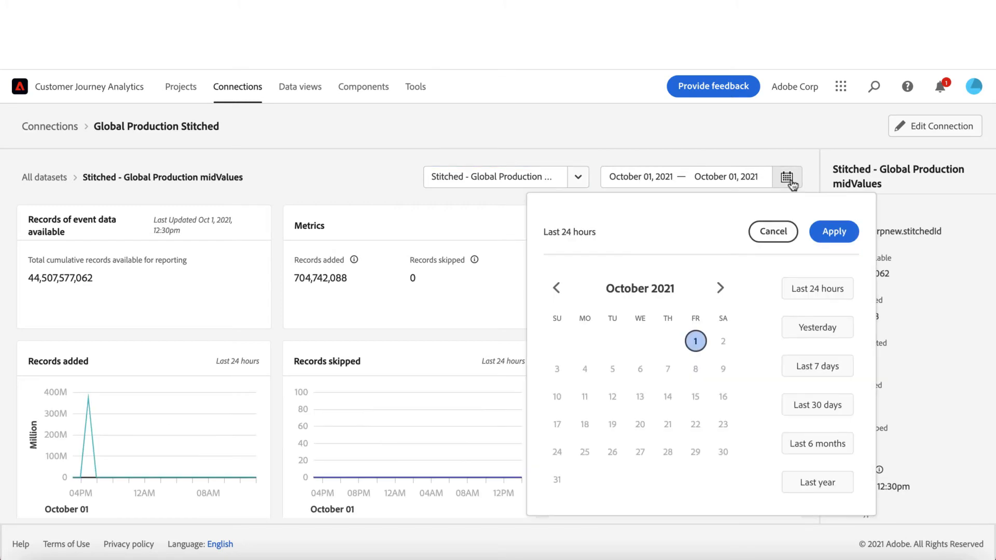
pyautogui.click(816, 365)
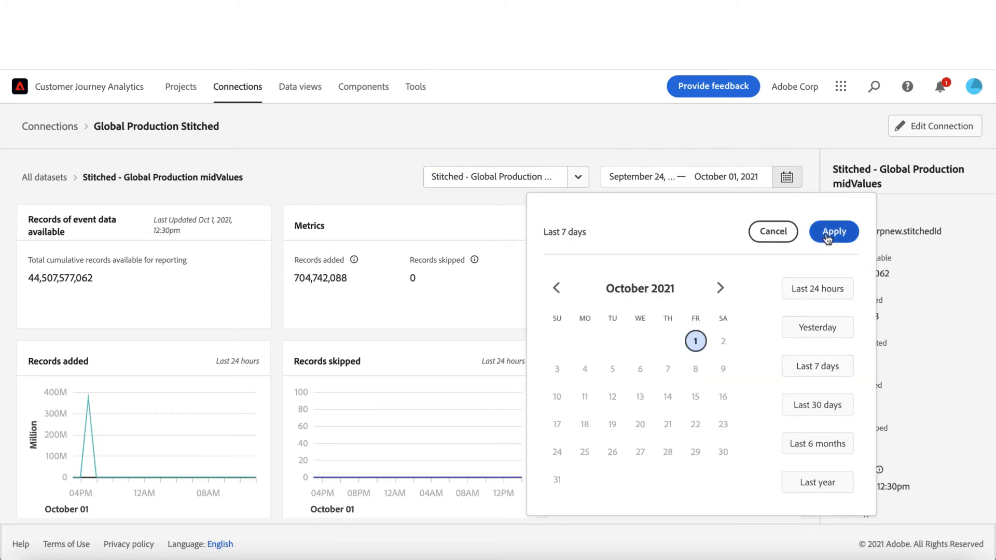
pyautogui.click(833, 231)
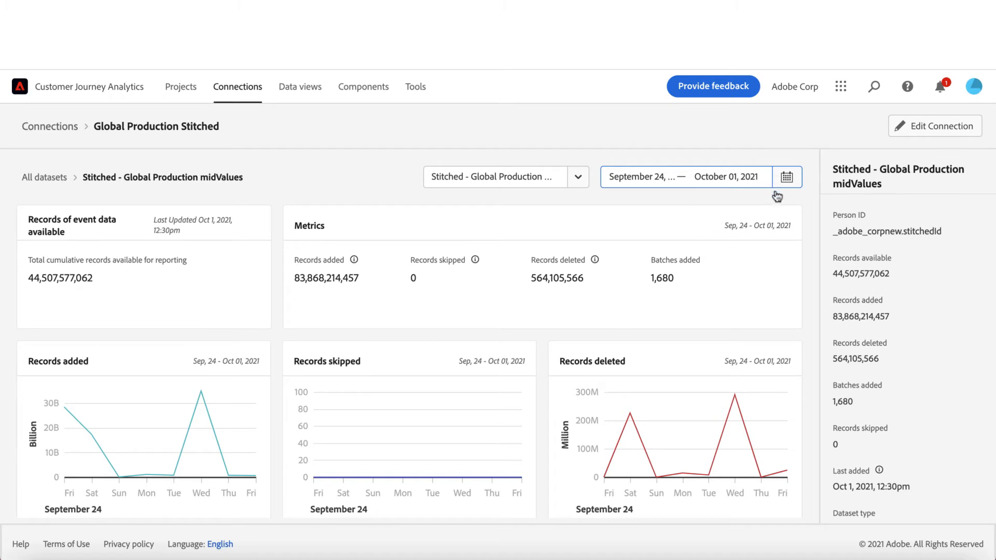
# - Apply the Last 30 days date range
pyautogui.click(786, 177)
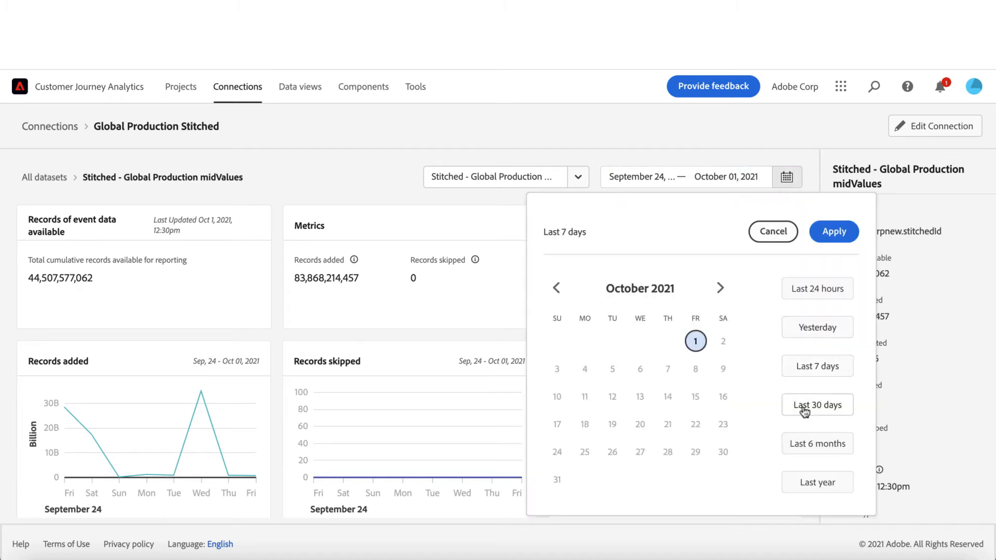
pyautogui.click(817, 405)
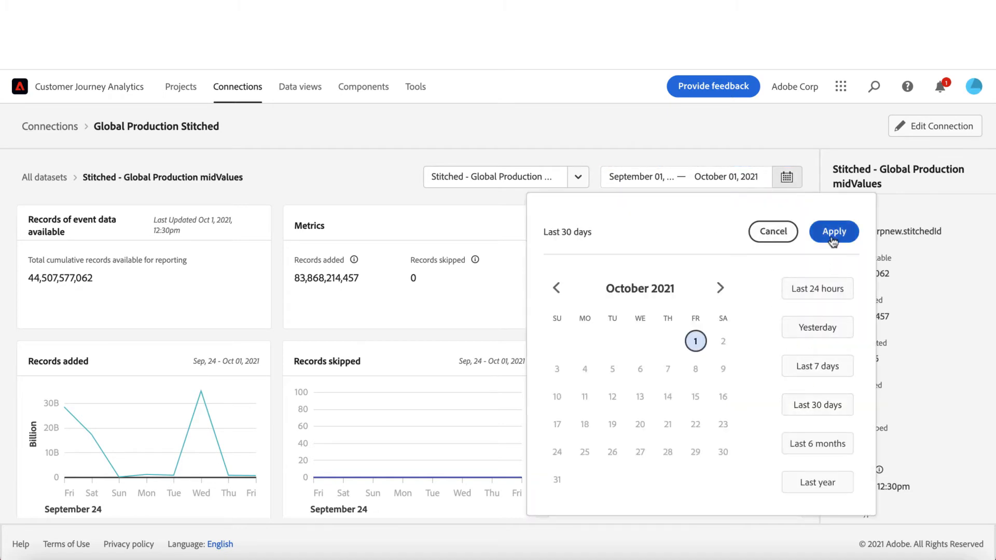
pyautogui.click(833, 232)
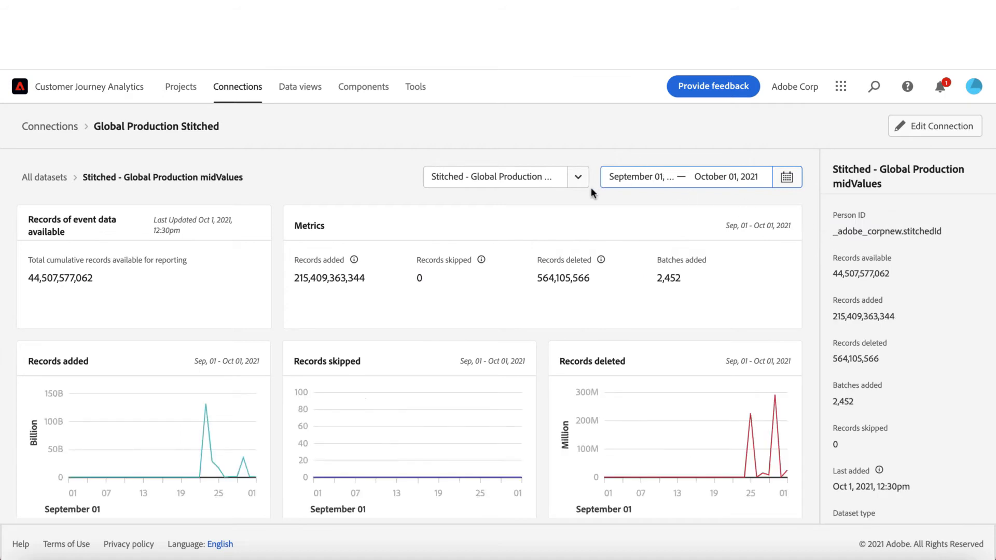
pyautogui.moveTo(608, 214)
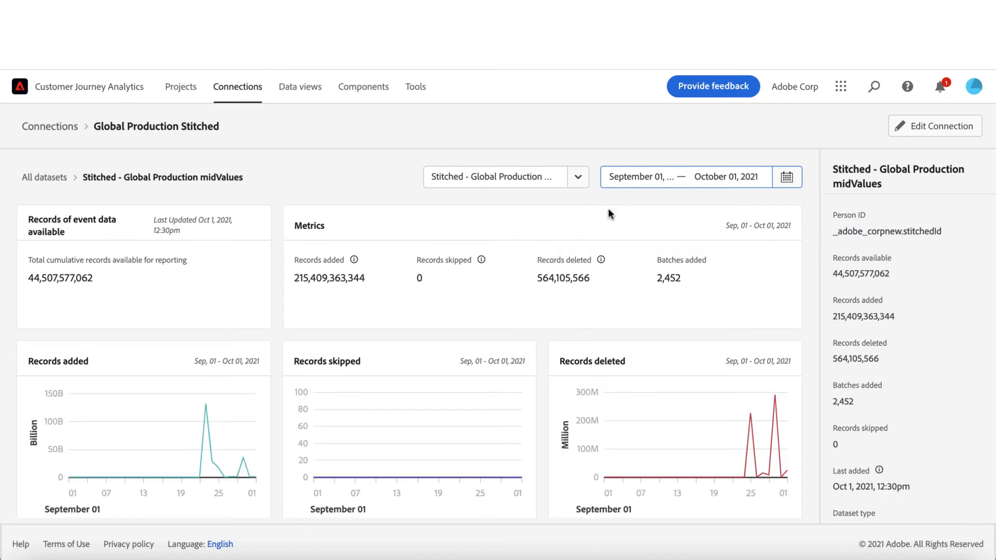
pyautogui.moveTo(786, 177)
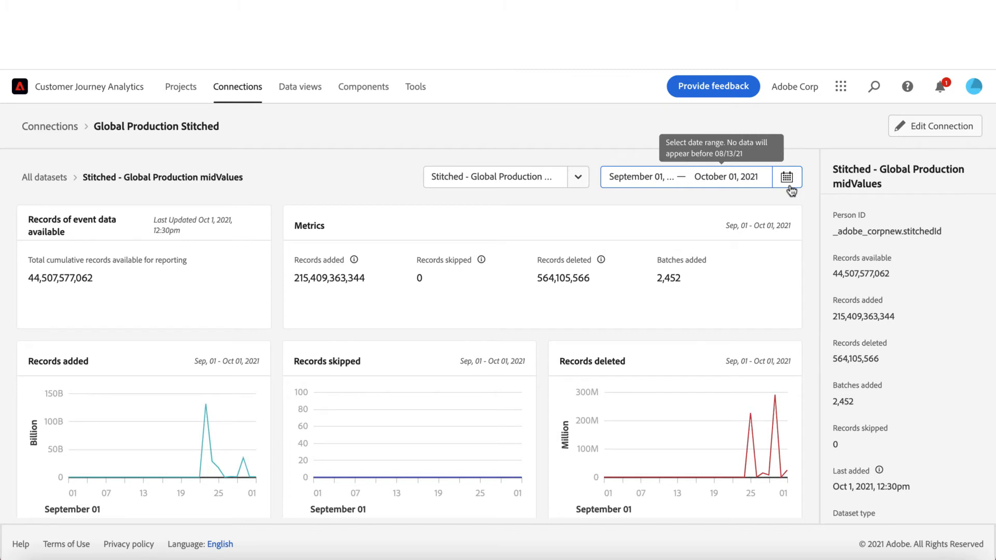
pyautogui.moveTo(792, 187)
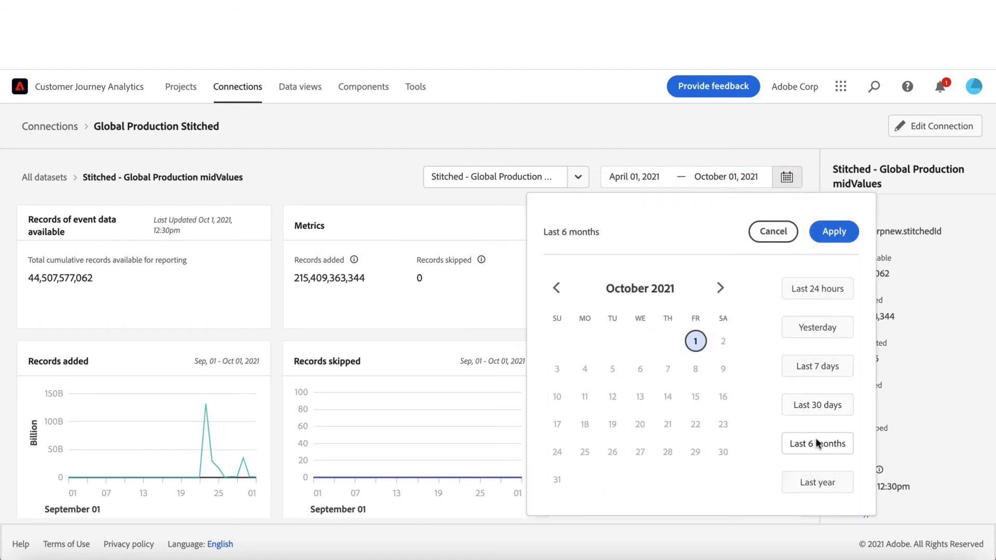
# - Apply Last 6 months, dismiss the missing-data notice, then reapply Last 30 days
pyautogui.click(834, 231)
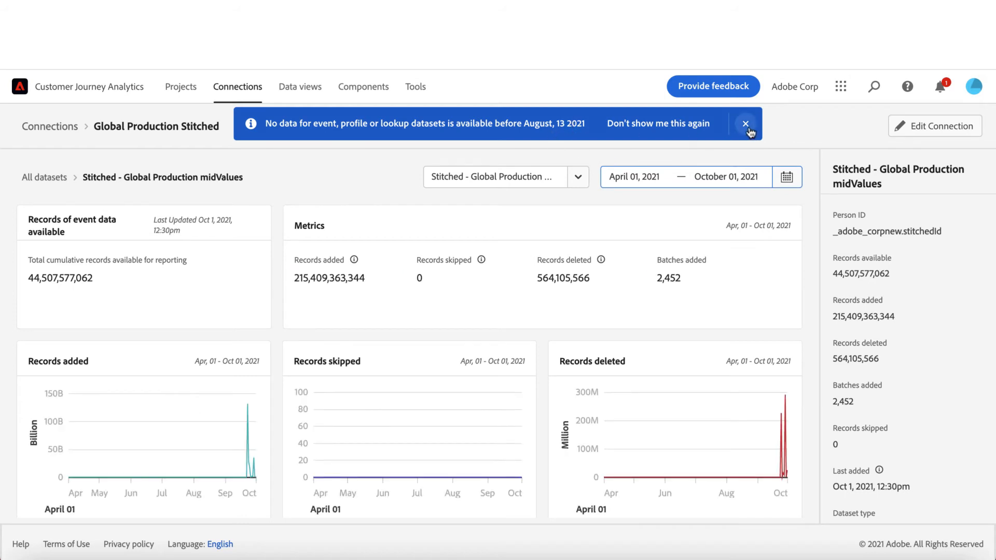
pyautogui.click(745, 124)
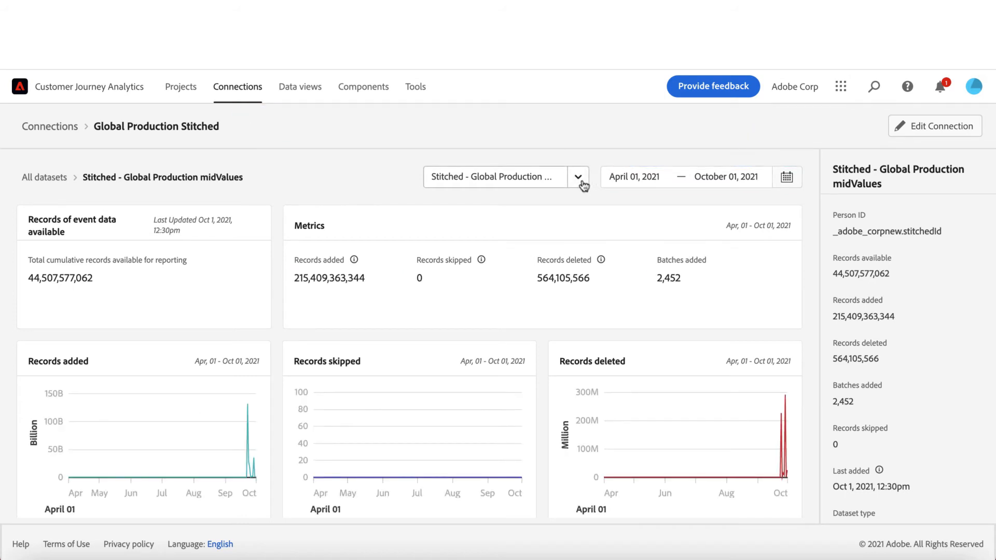
pyautogui.click(577, 176)
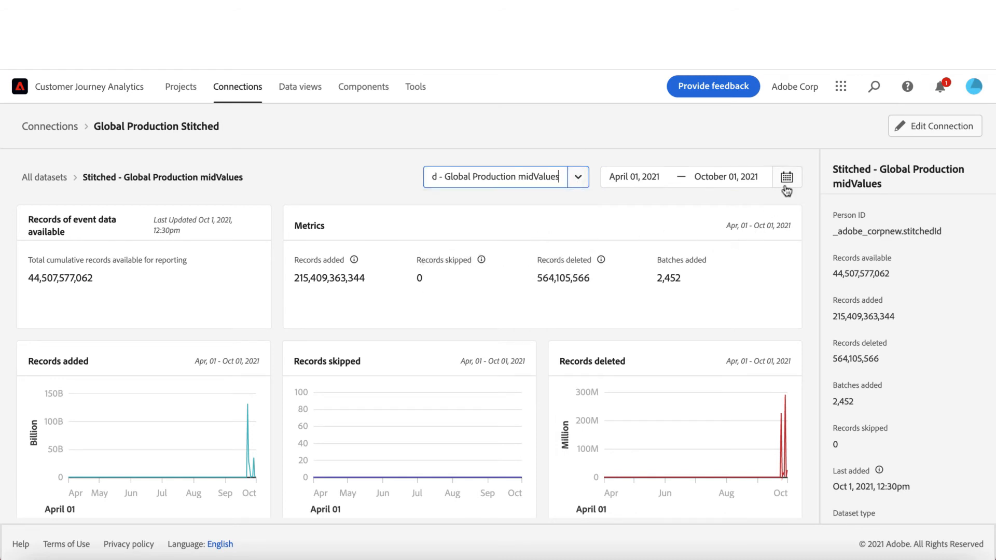
pyautogui.click(786, 177)
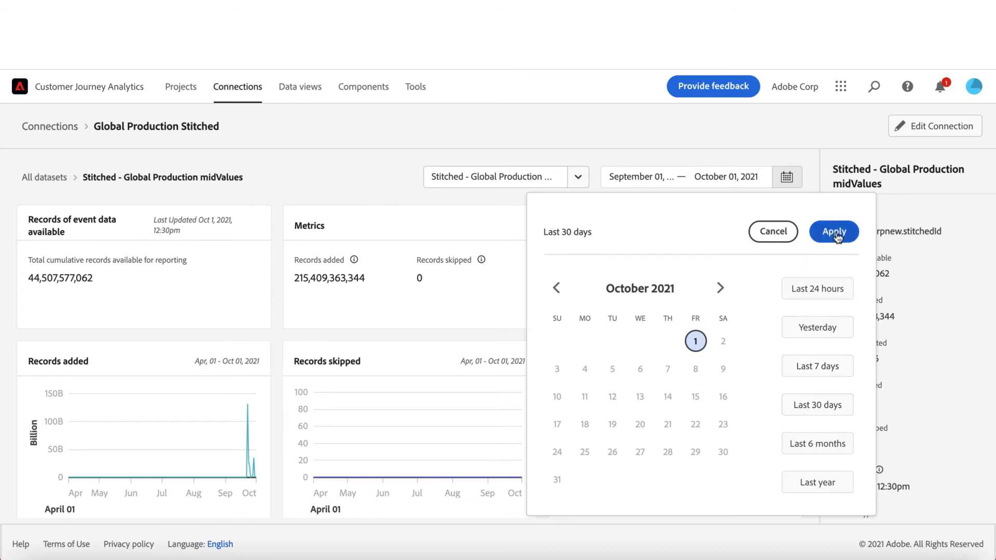
pyautogui.click(834, 231)
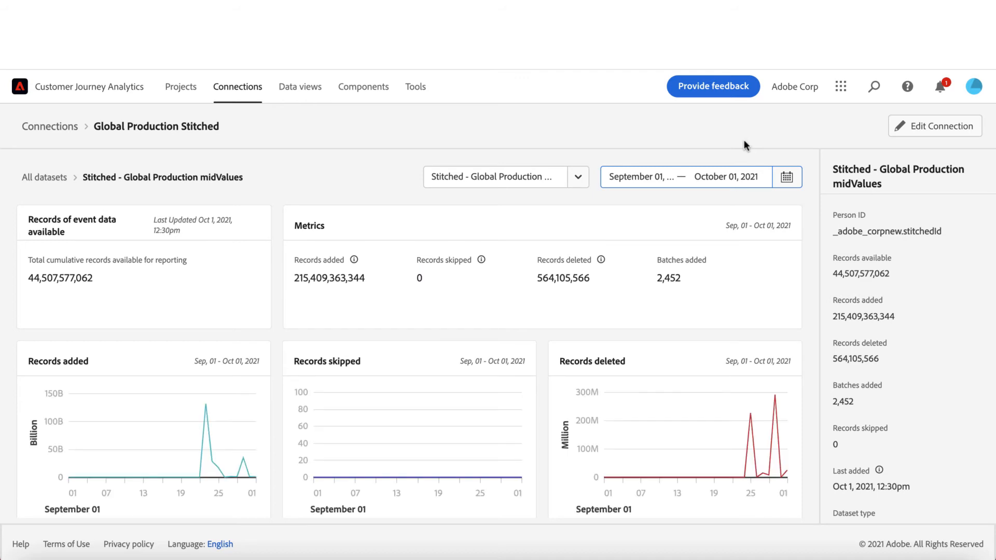
pyautogui.moveTo(769, 398)
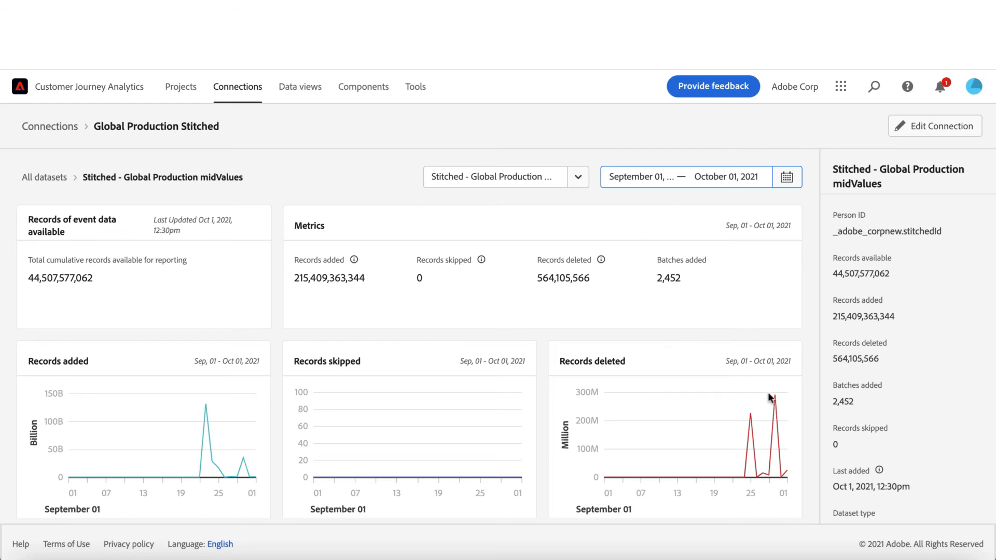
pyautogui.moveTo(750, 413)
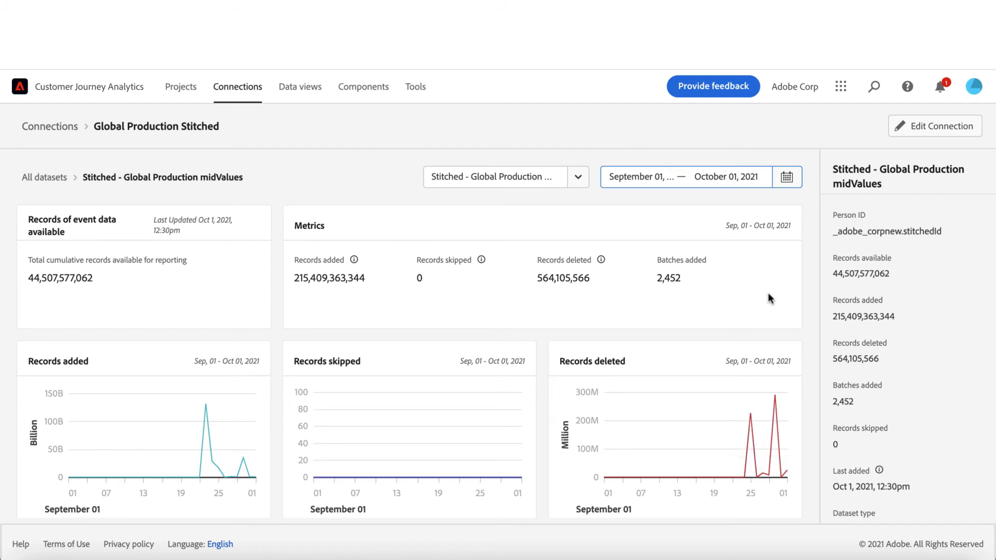
# - Reopen the date picker, view September 2021, and reapply the 30-day range
pyautogui.click(786, 176)
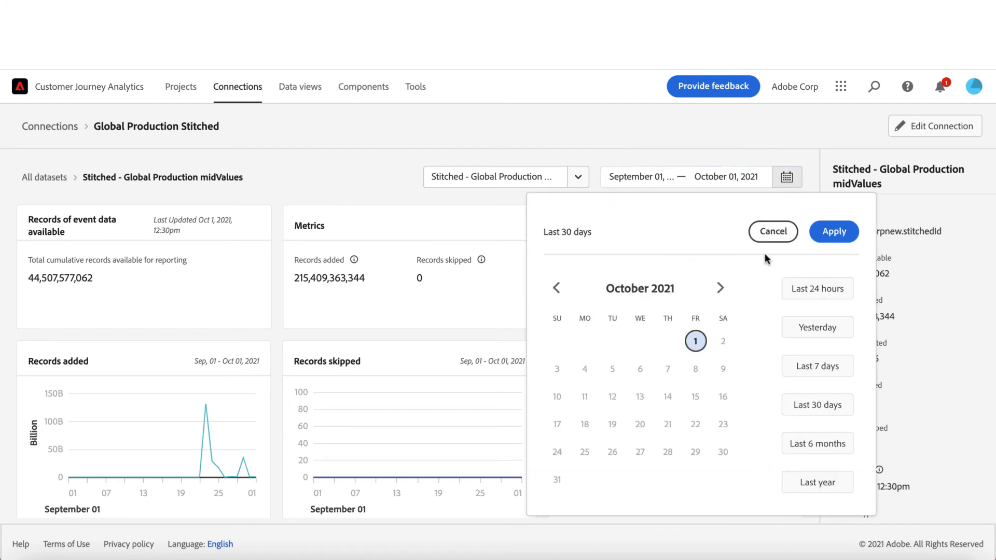
pyautogui.click(557, 287)
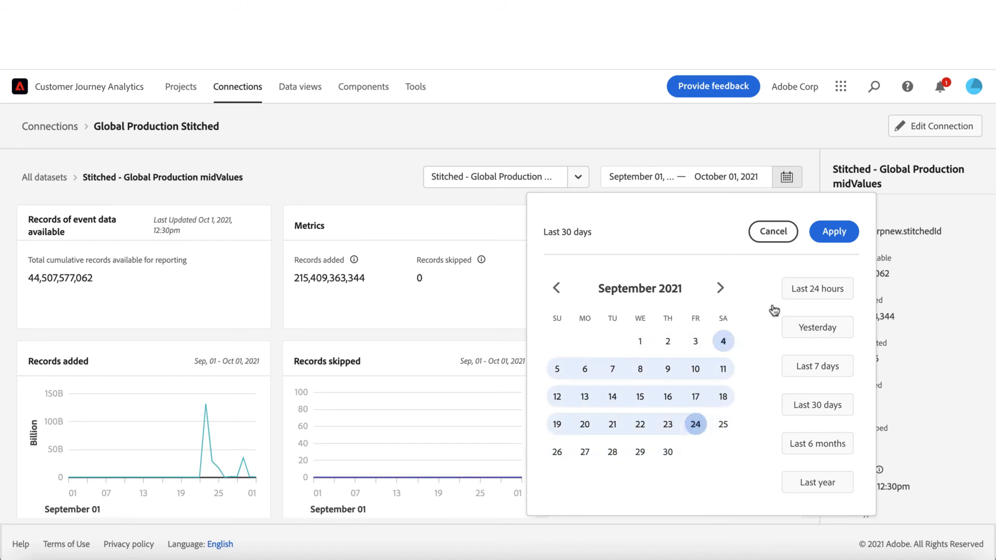
pyautogui.moveTo(829, 251)
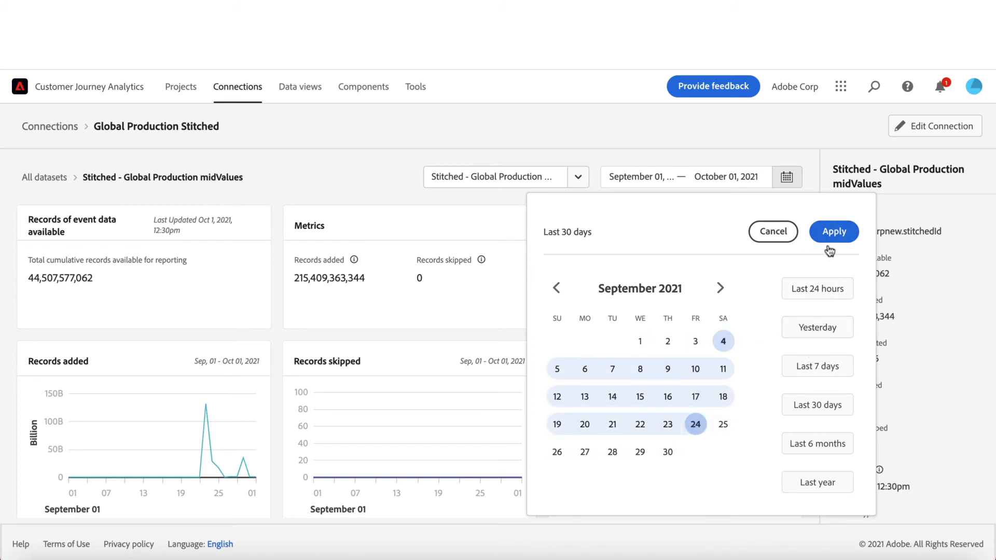
pyautogui.click(833, 232)
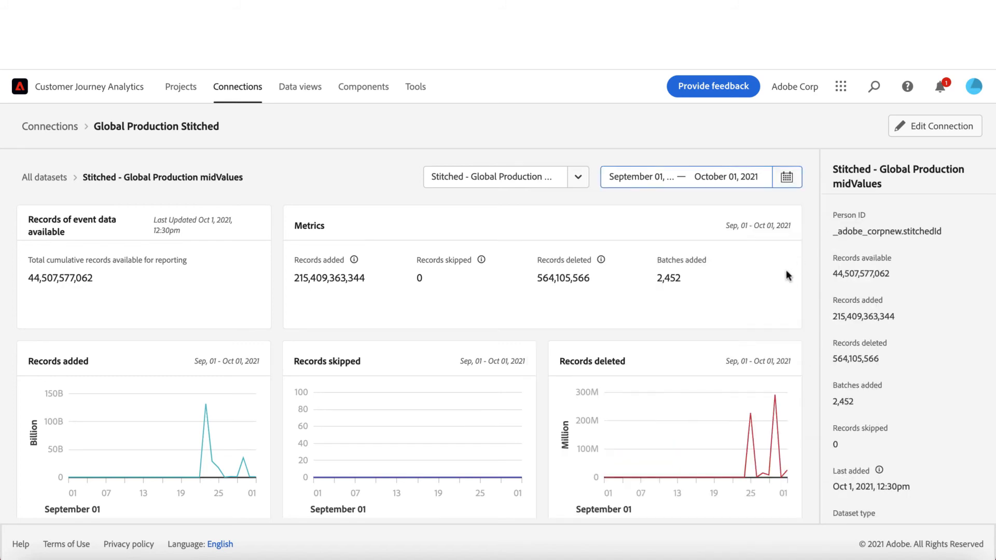
pyautogui.moveTo(799, 295)
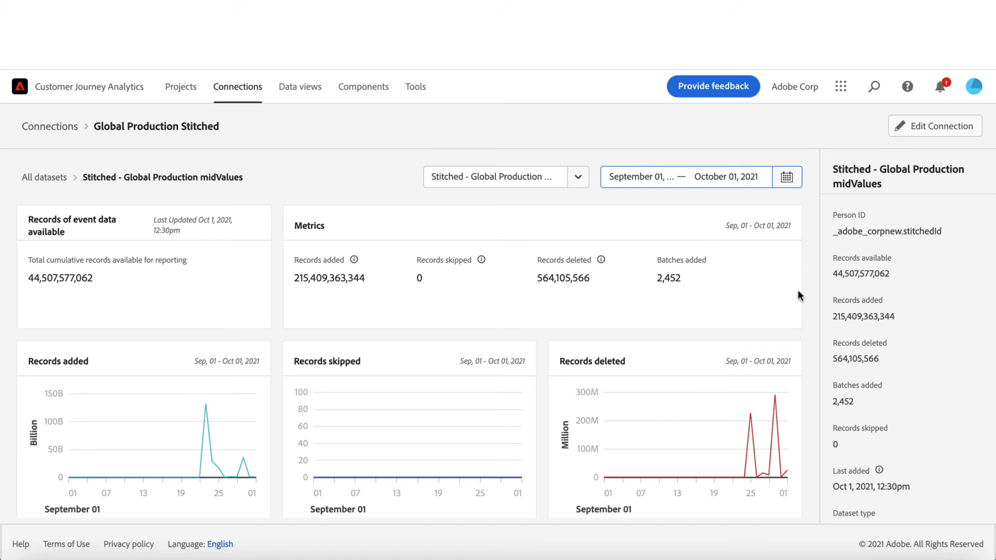
pyautogui.moveTo(793, 291)
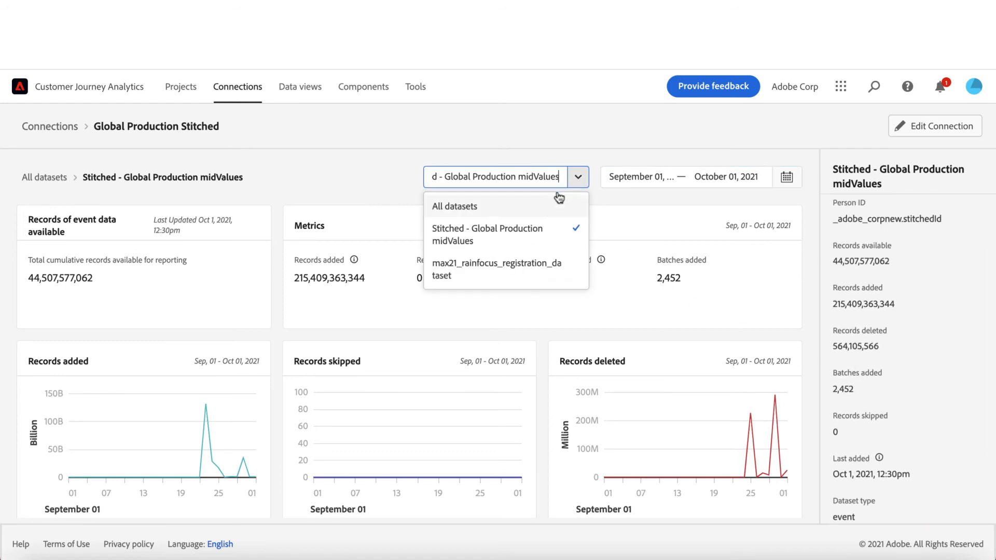
# - Review All datasets (2,526 batches), then return to midValues and view its schema and ID
pyautogui.click(454, 205)
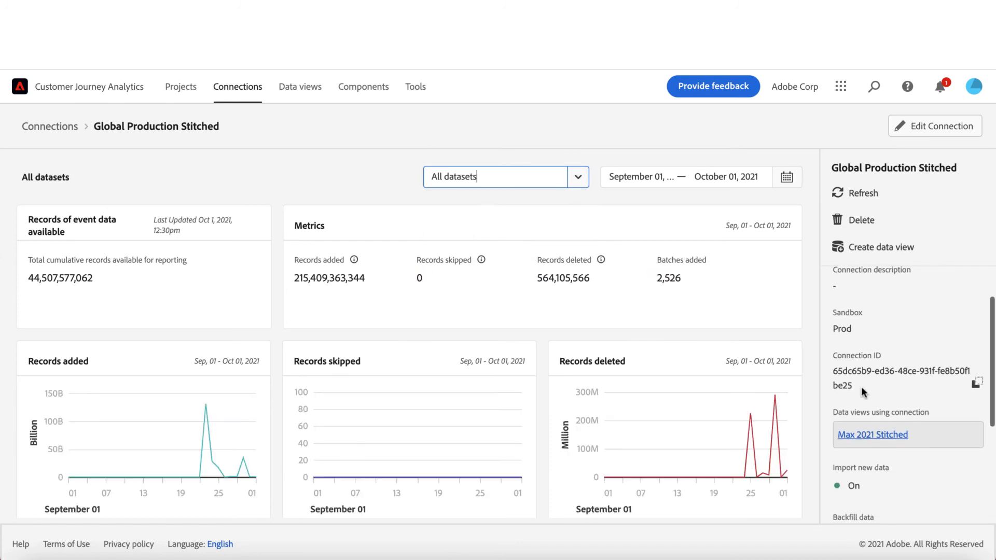
pyautogui.scroll(-3)
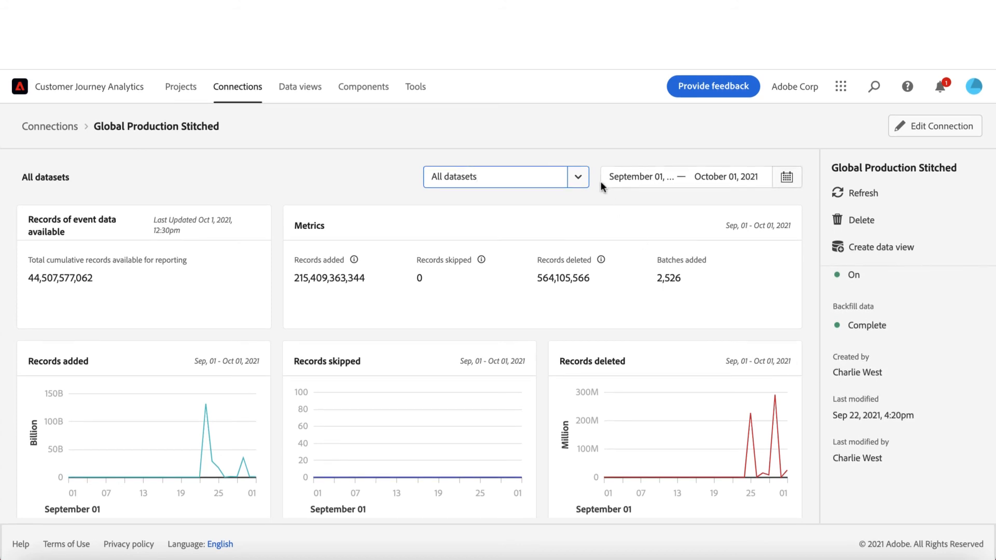
pyautogui.click(576, 176)
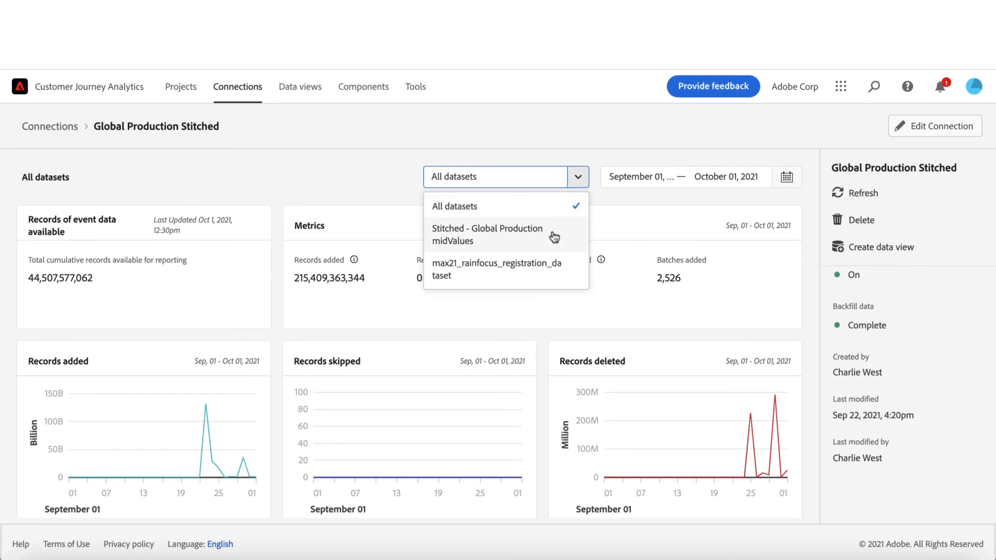
pyautogui.click(487, 234)
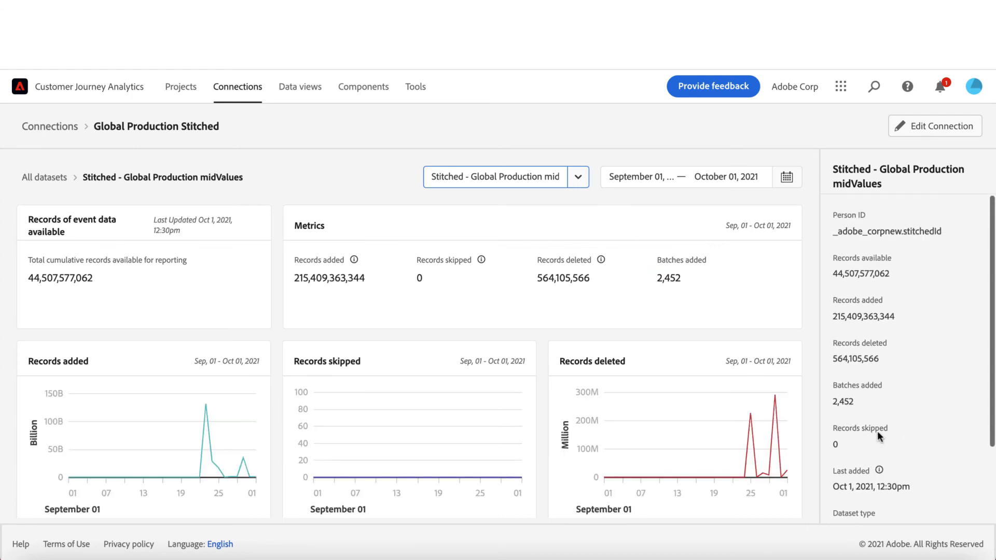
pyautogui.scroll(-3)
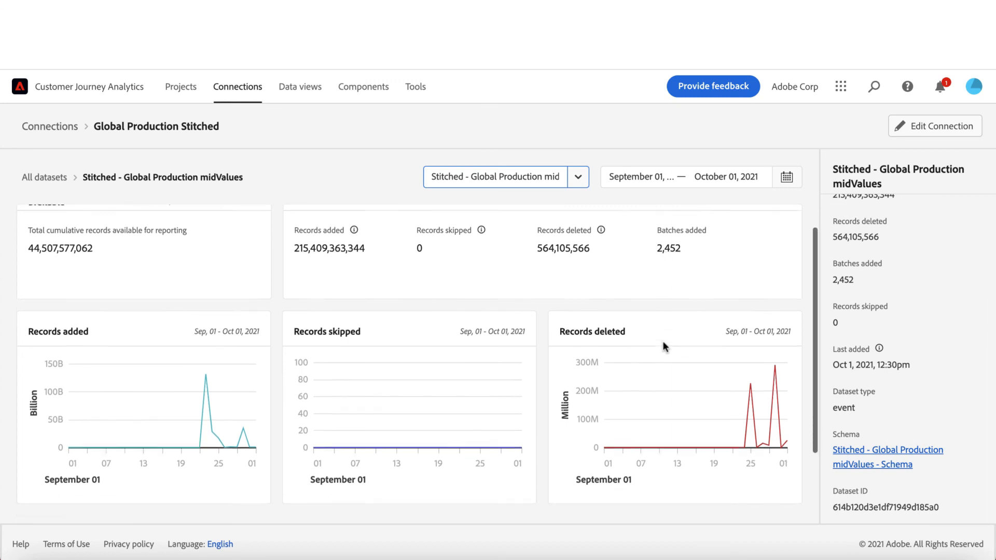
pyautogui.scroll(-3)
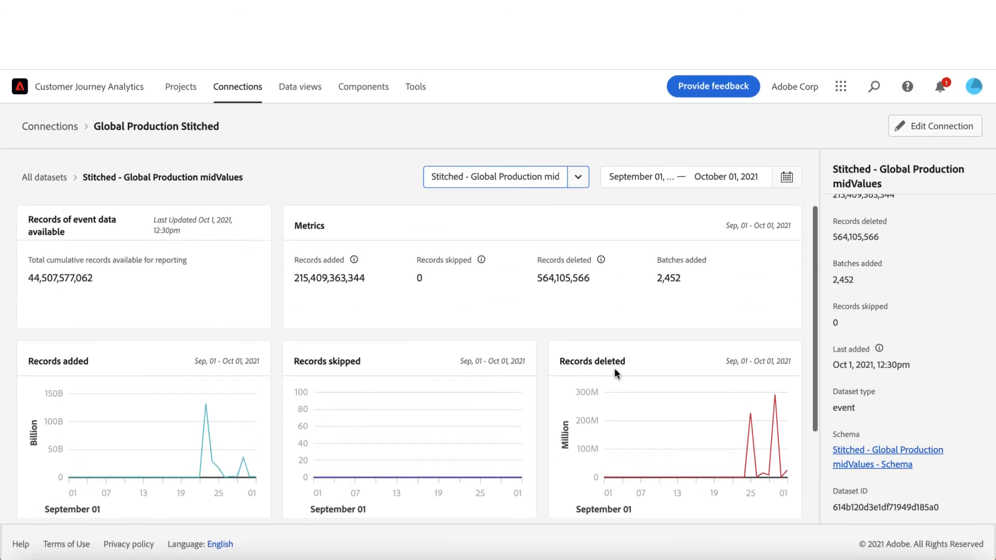
pyautogui.moveTo(647, 226)
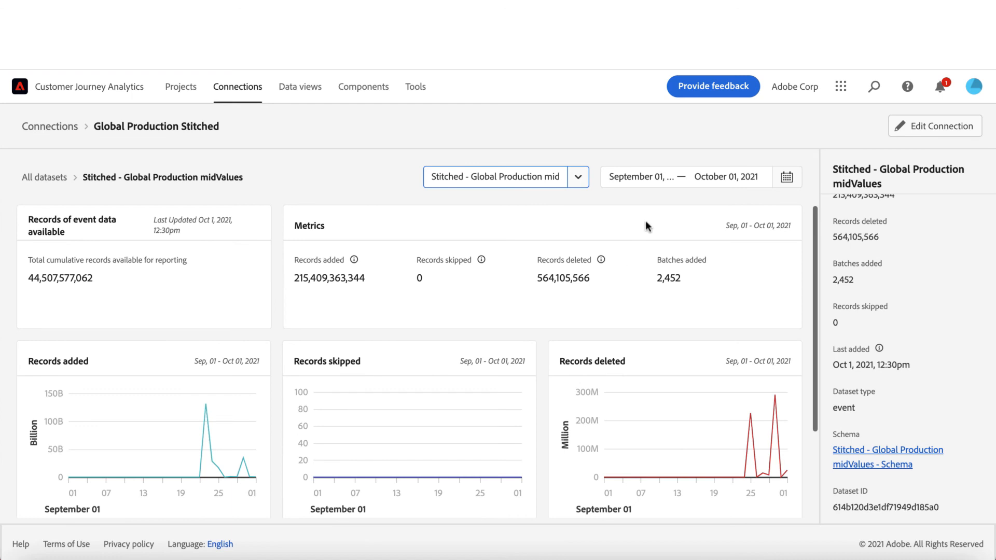